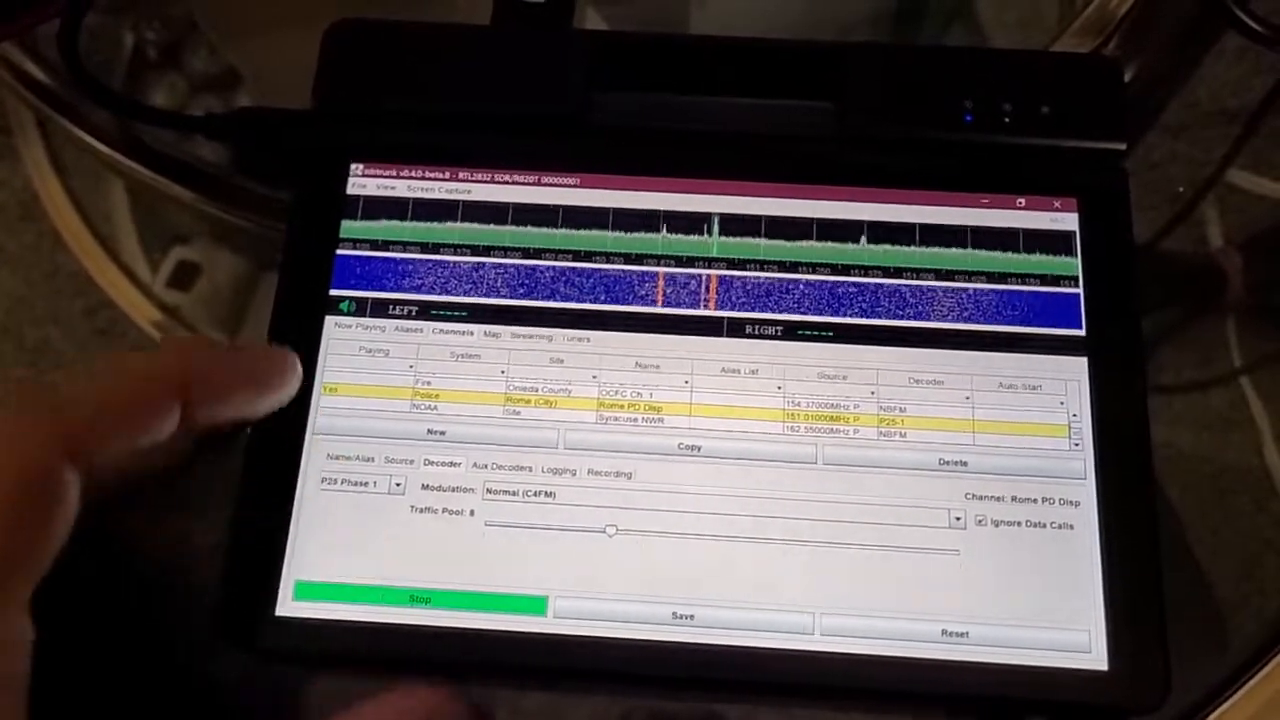
Show the Now Playing view with the Rome PD Disp control channel and call to 65083
left_click(358, 327)
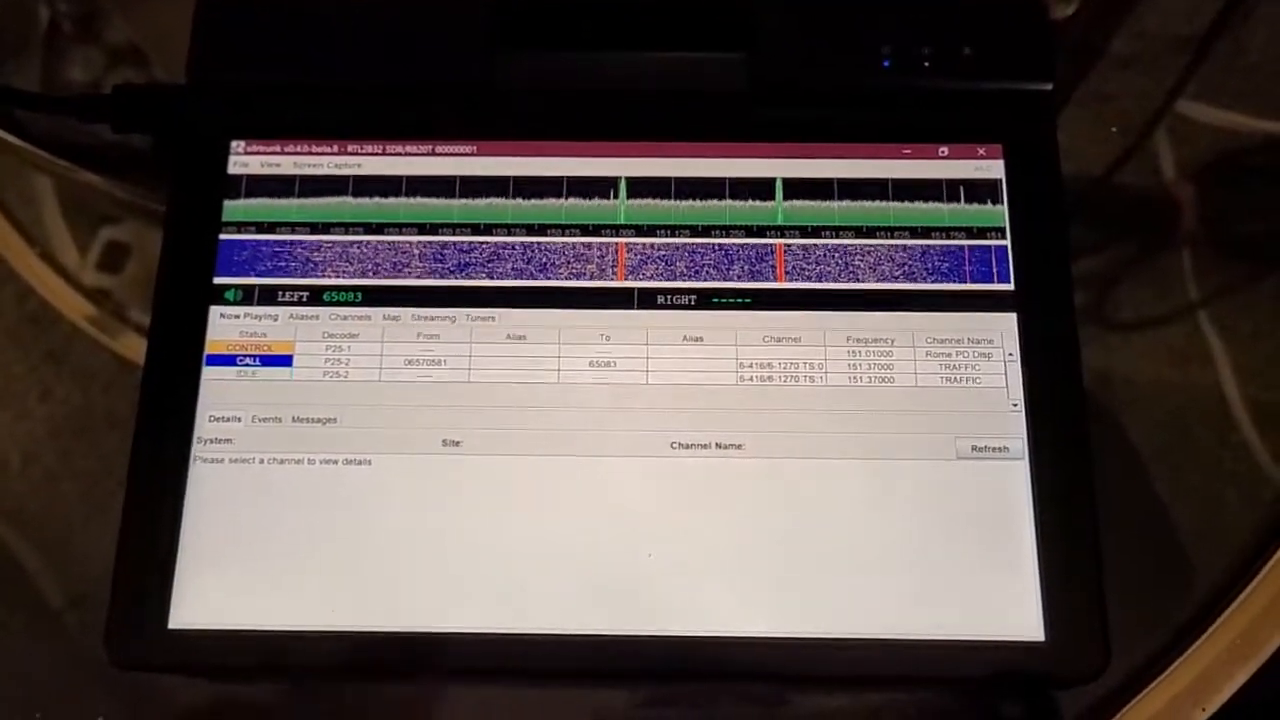
Review the control channel's event log, then view its site network IDs and frequencies
left_click(266, 418)
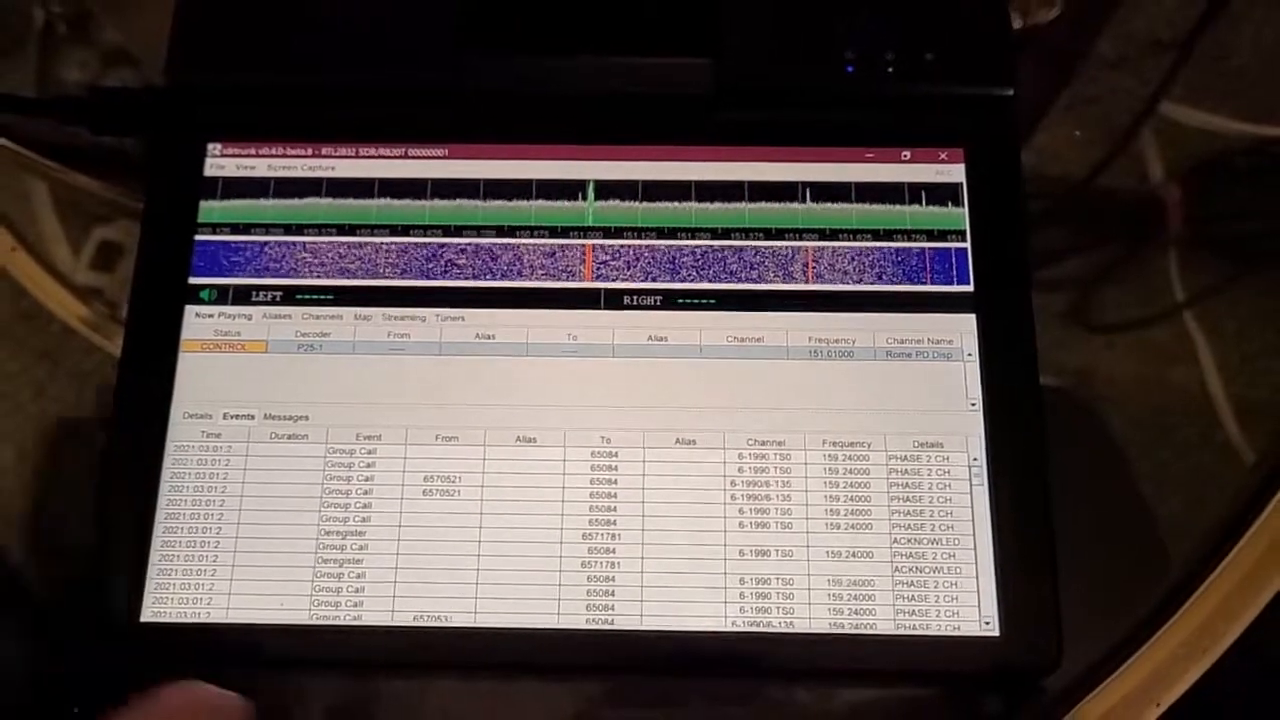
left_click(197, 415)
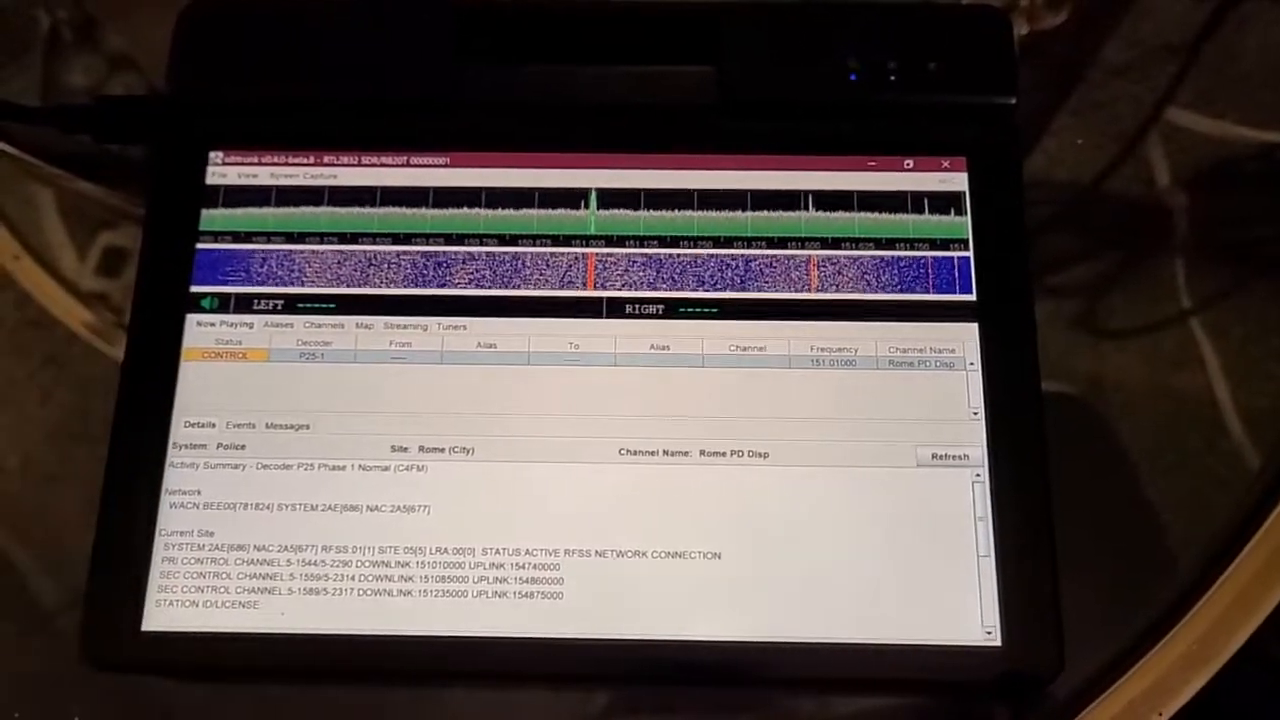